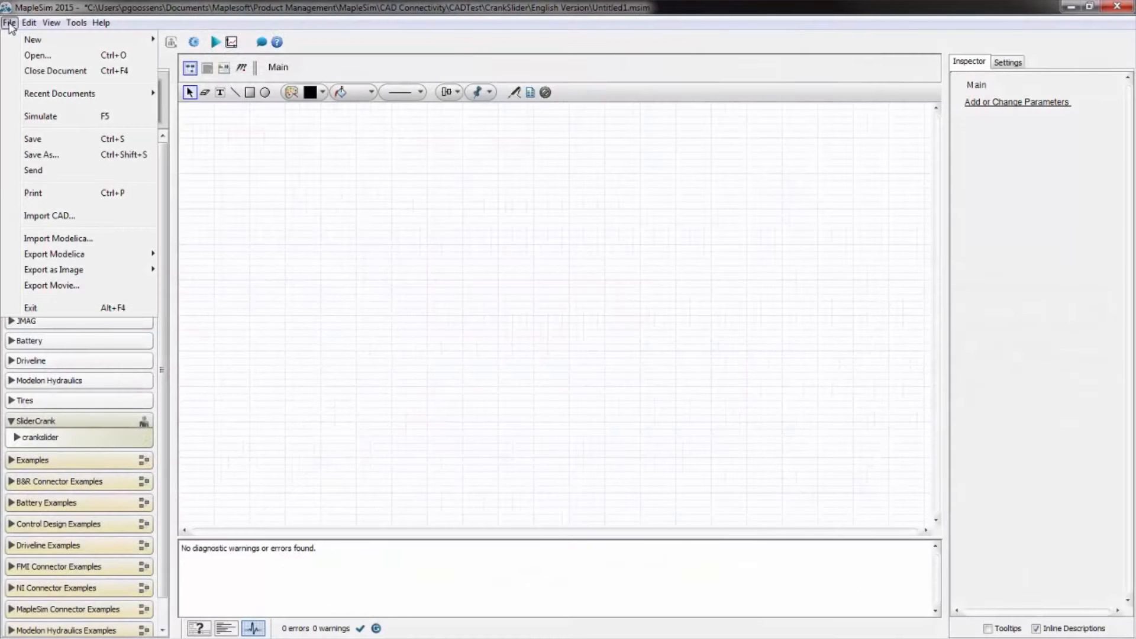
Step: Import the crank-slider.stp CAD assembly into the MapleSim model
left_click(49, 215)
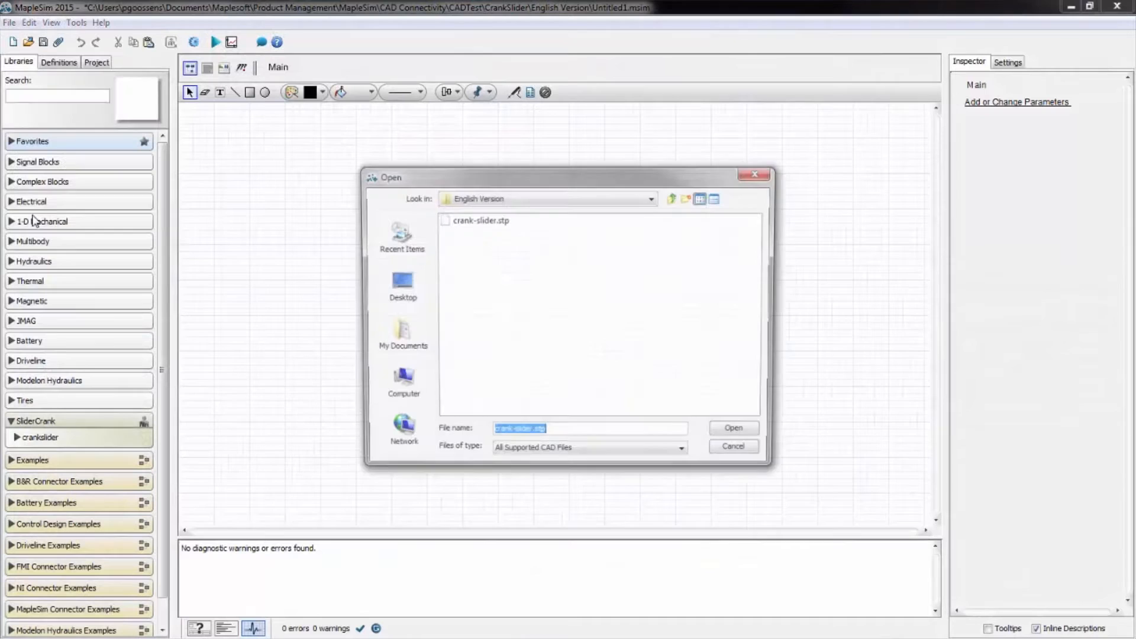
left_click(476, 219)
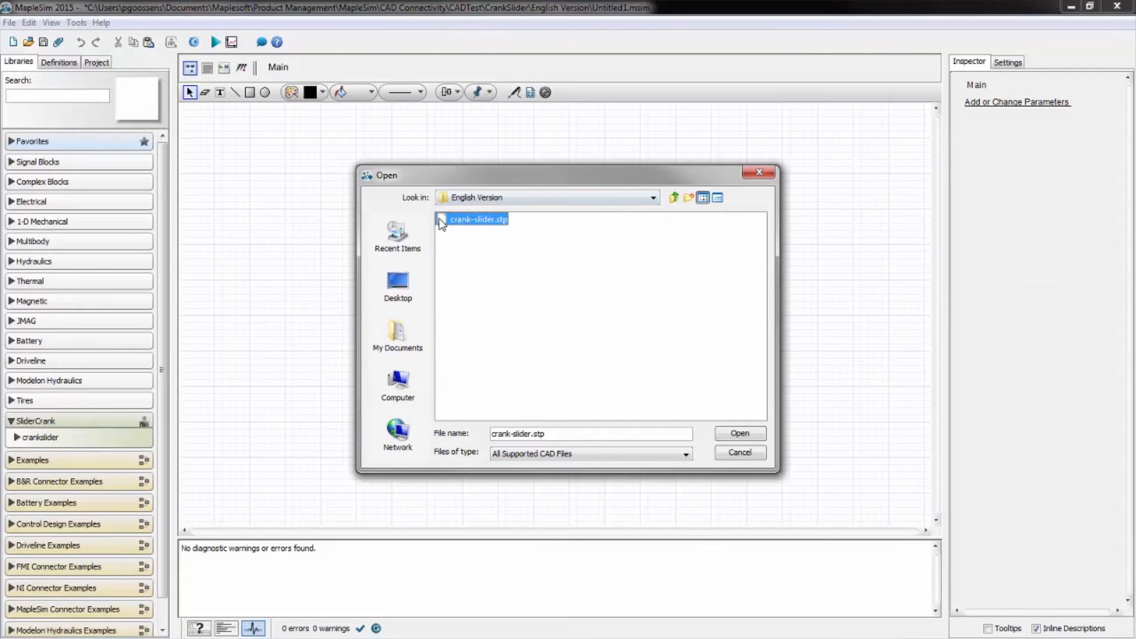
left_click(739, 434)
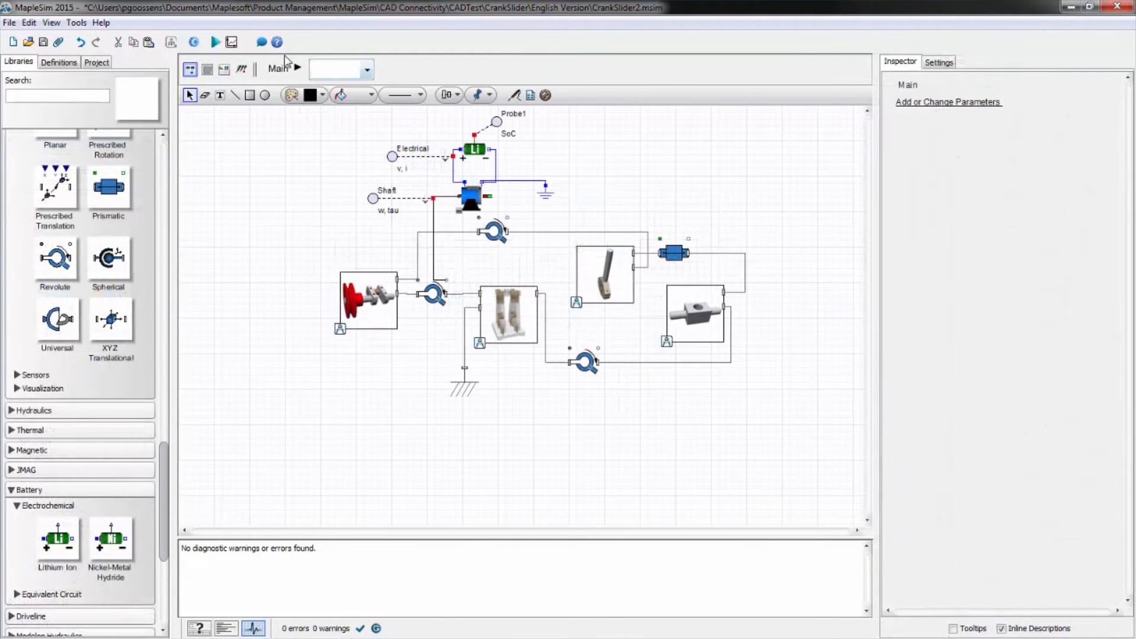
Step: Run the crank-slider simulation and return to the CrankSlider4 diagram
left_click(221, 41)
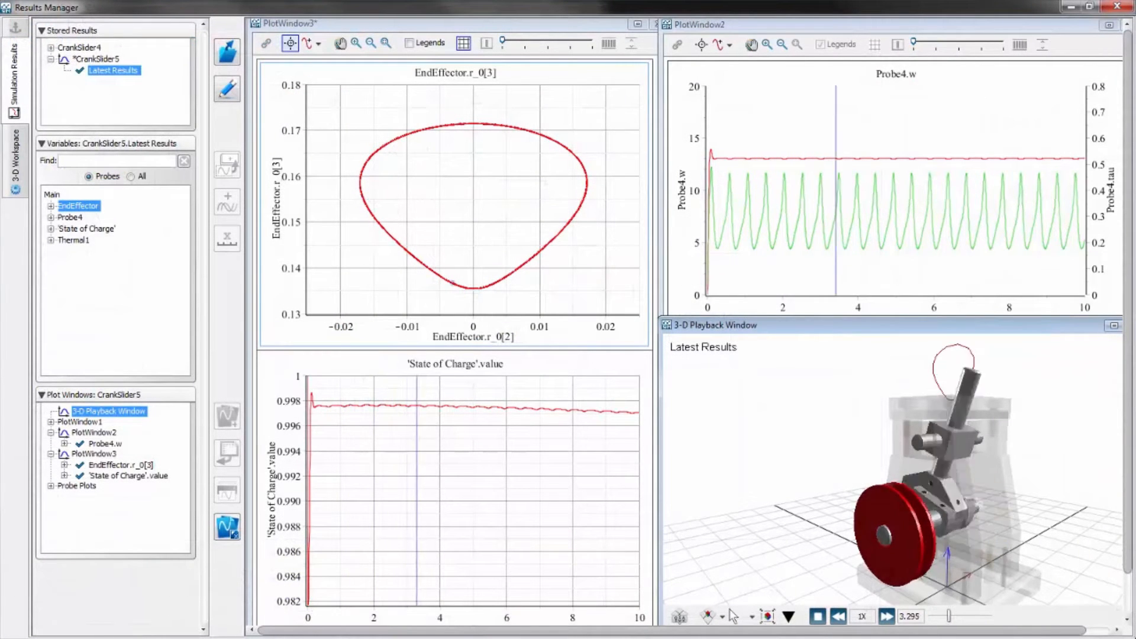
left_click(885, 616)
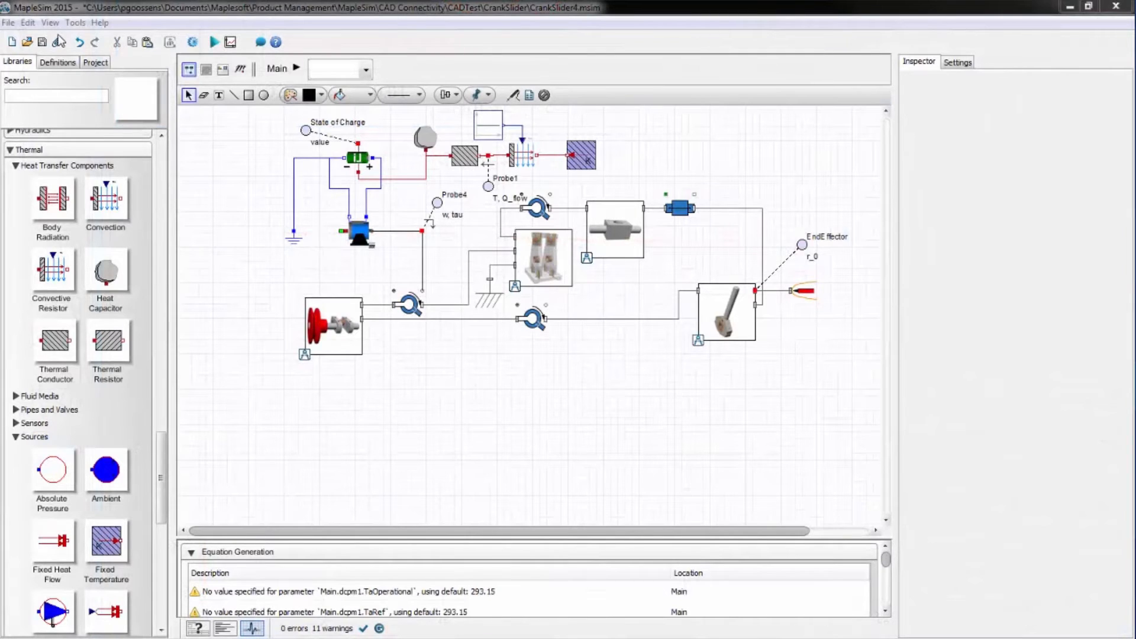
Step: Attach a Multibody Analysis template worksheet to CrankSlider4
left_click(57, 42)
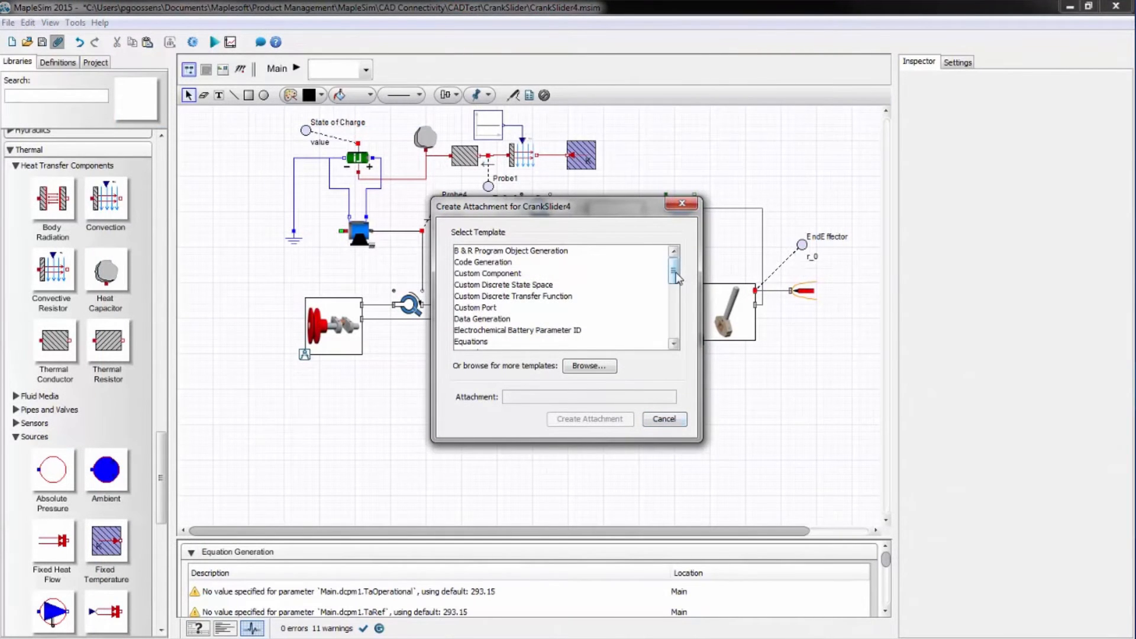
scroll("down", 3)
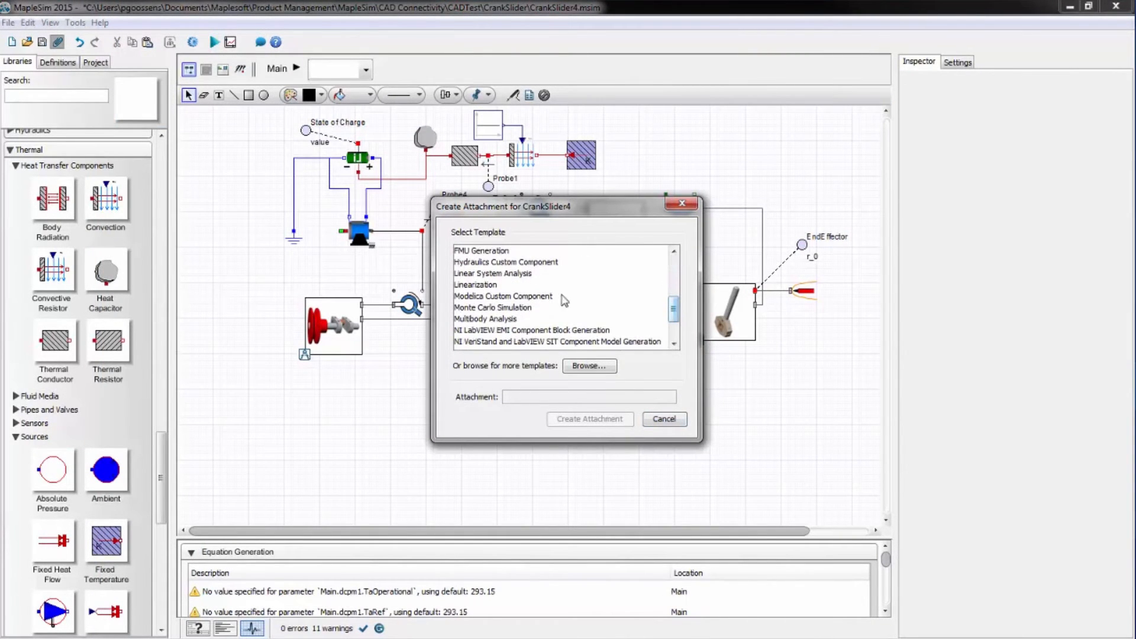
left_click(486, 318)
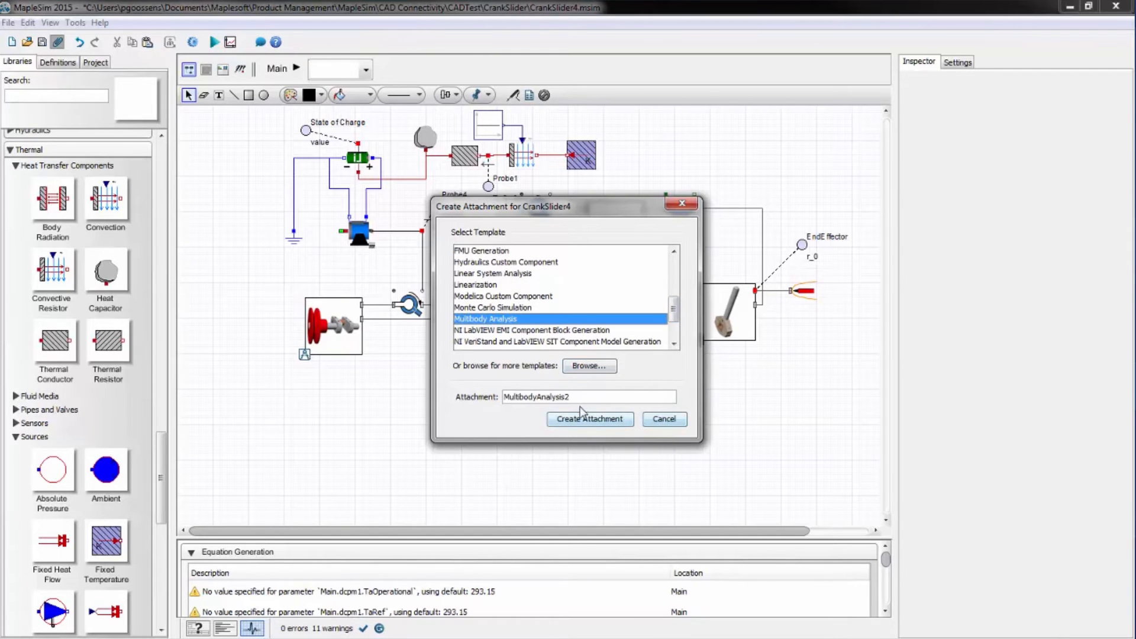
left_click(590, 419)
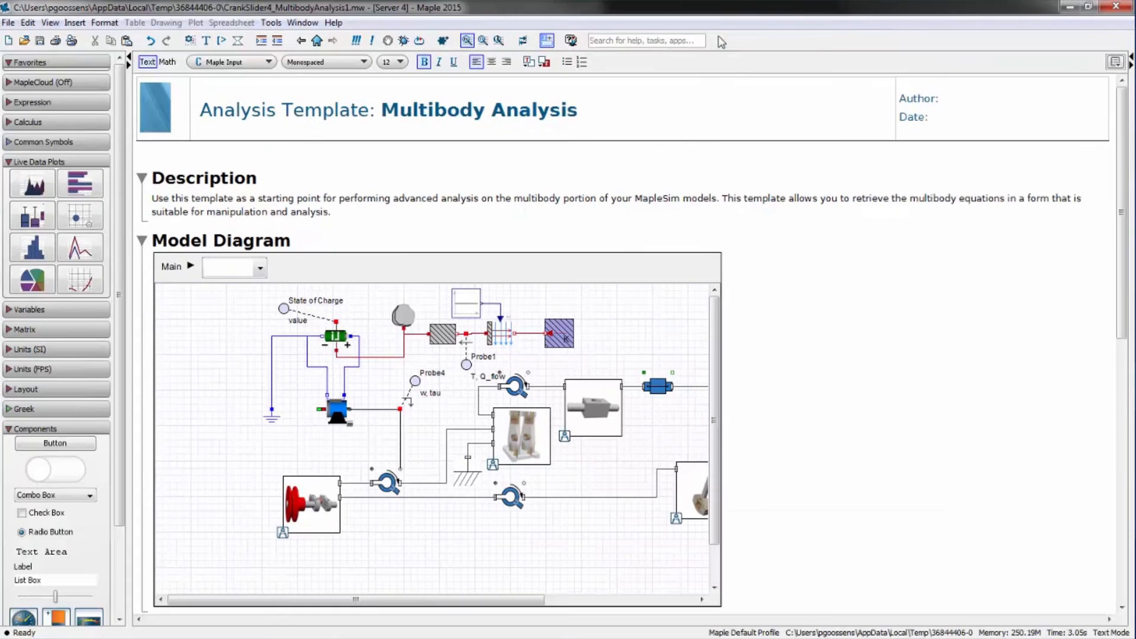
Step: Scroll the worksheet to view the vAccCons, xMassMatrix and xCoeffMatrix outputs
scroll("down", 3)
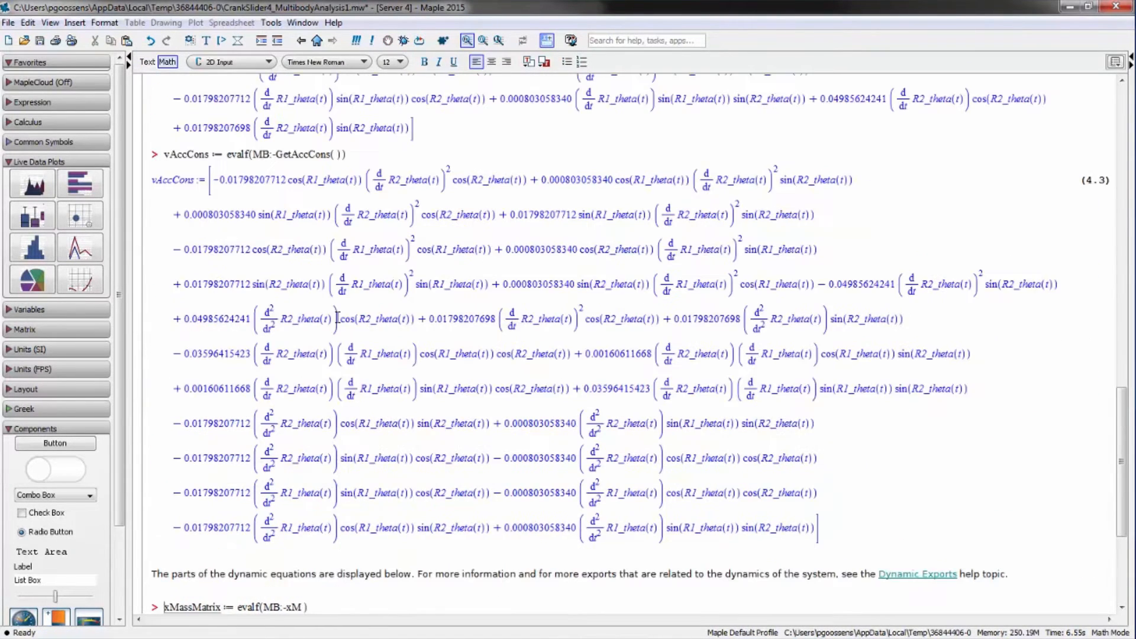
scroll("down", 3)
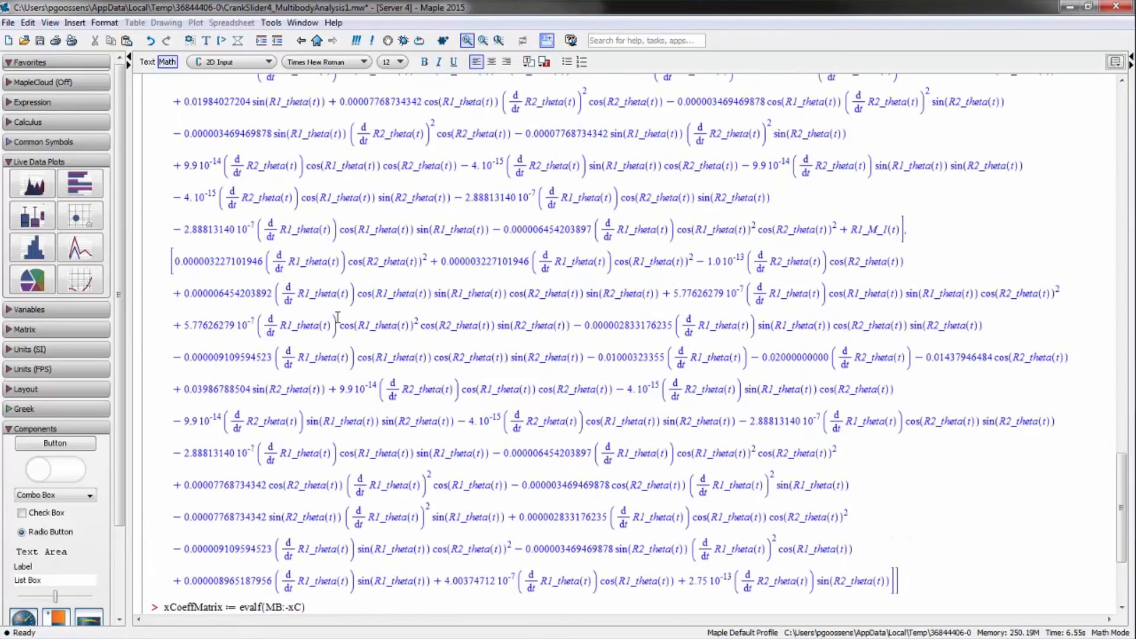